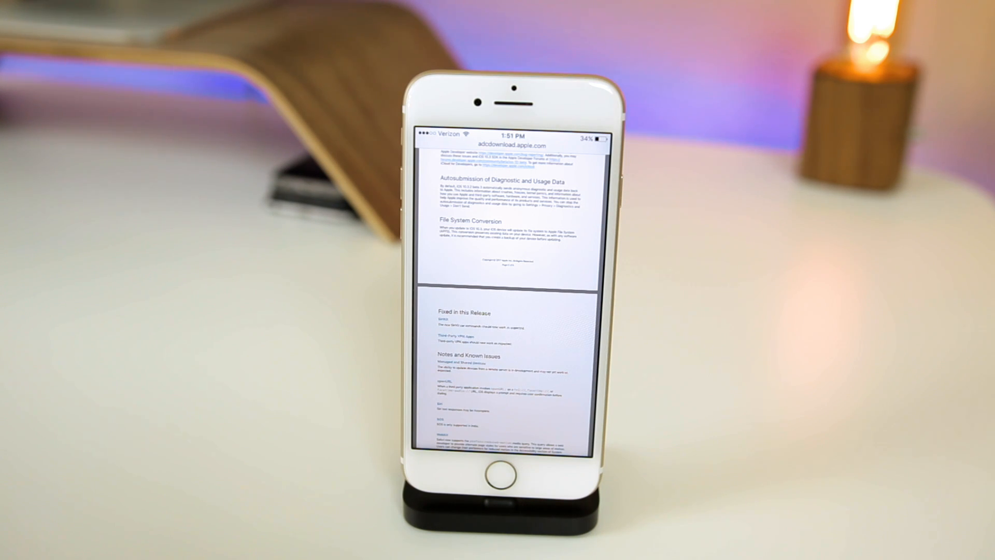
Step: Leave the iOS 10.3.2 release notes in Safari and return to the home screen
{"action": "left_click", "coordinate": [497, 475]}
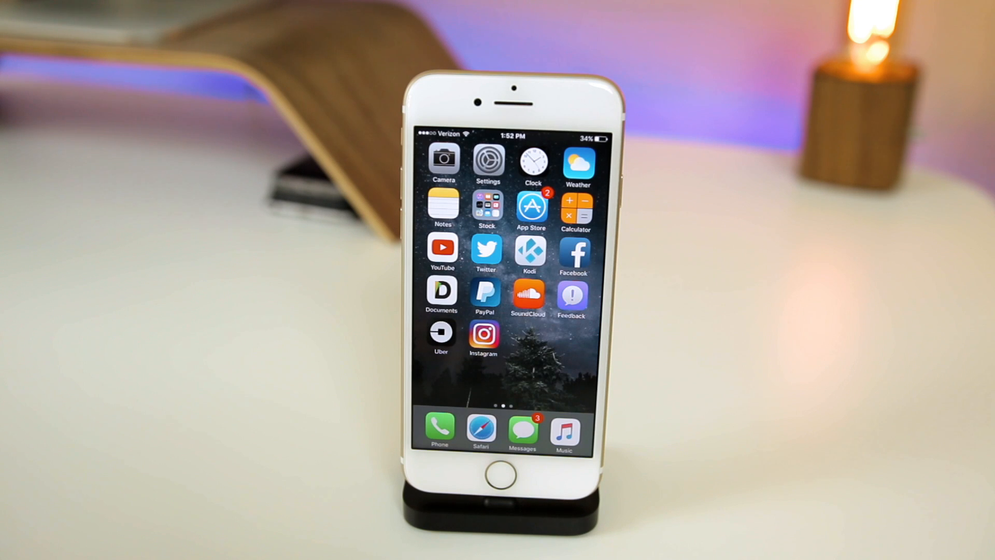